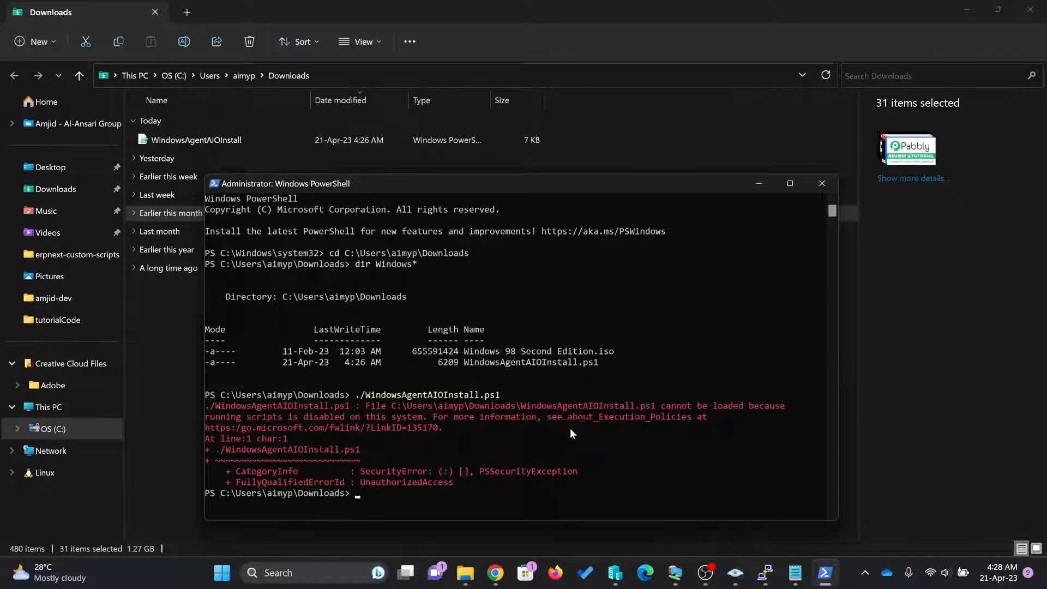
pyautogui.moveTo(600, 425)
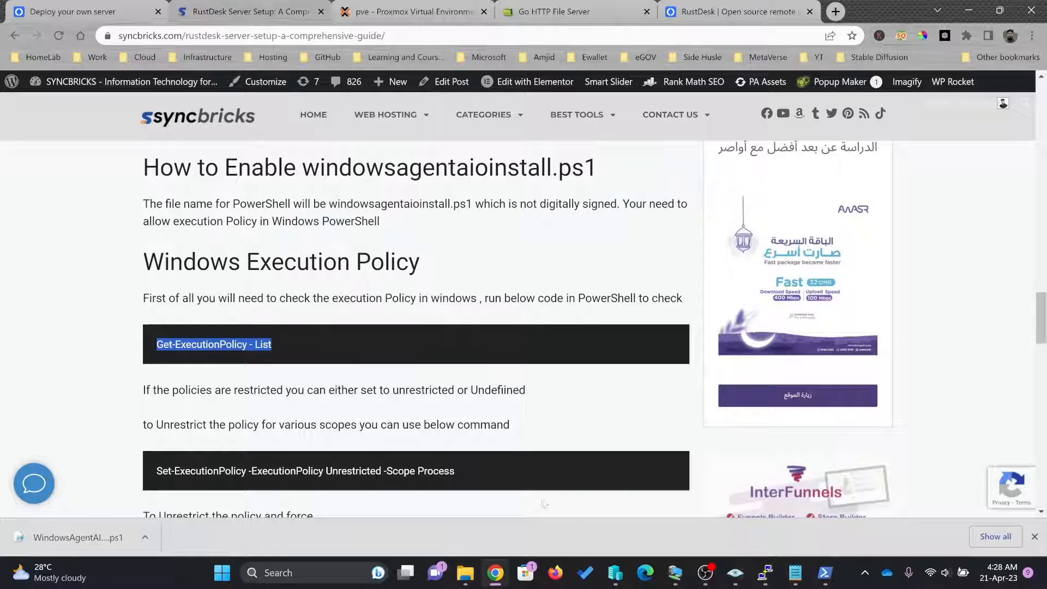
# In PowerShell, list the execution policy of every scope with get-executionpolicy -list
pyautogui.click(766, 572)
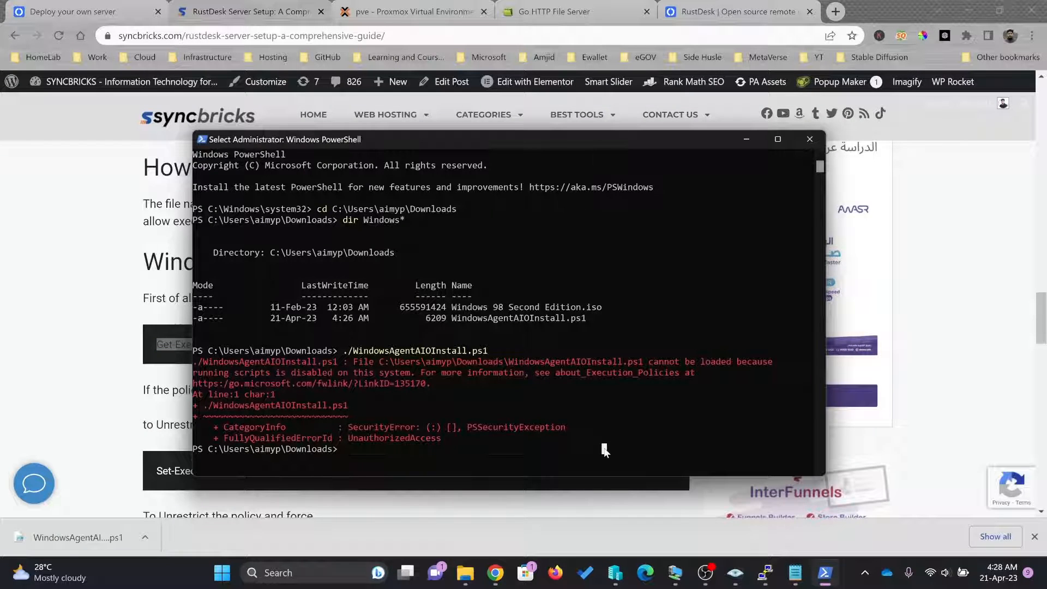
pyautogui.write('get-executionpolicy -list')
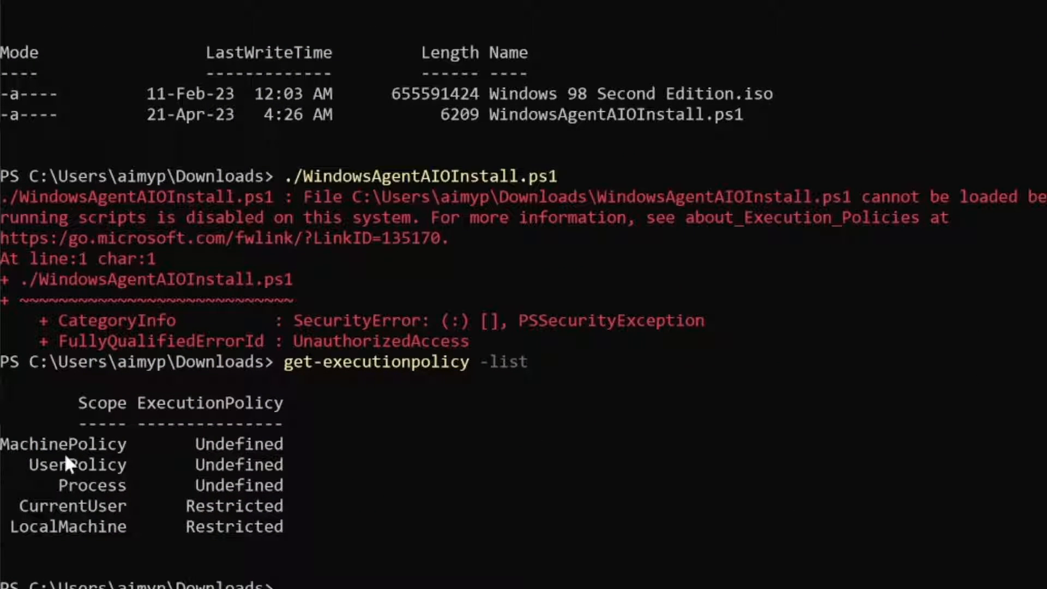
pyautogui.moveTo(93, 479)
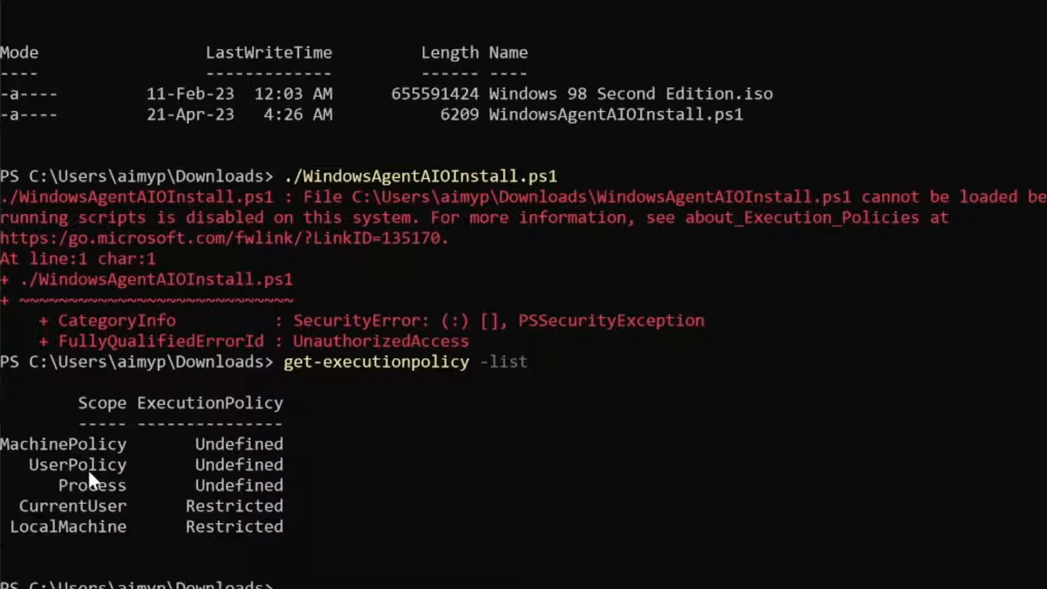
pyautogui.moveTo(220, 497)
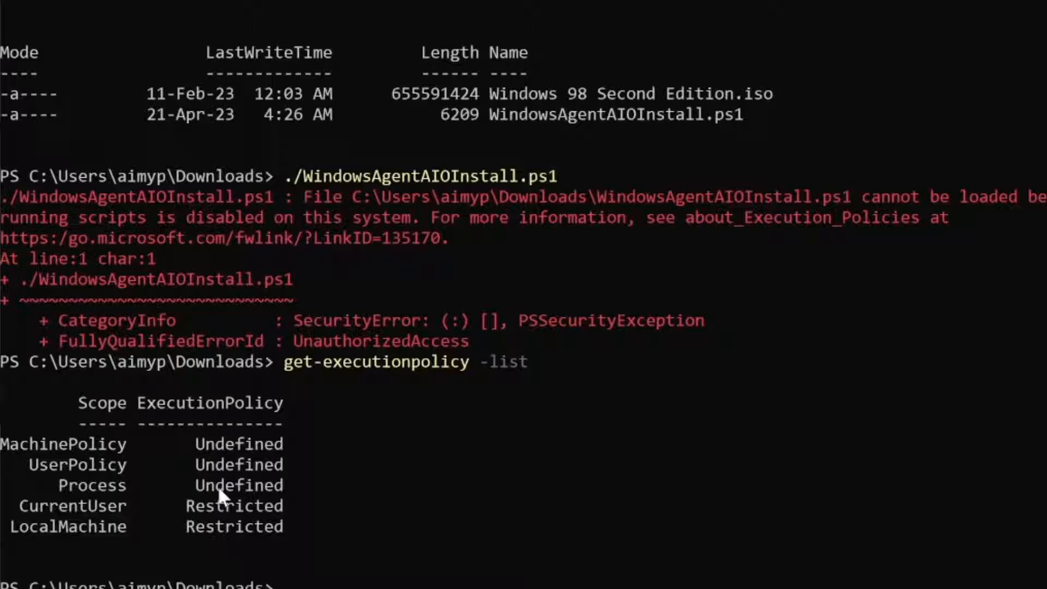
pyautogui.moveTo(101, 464)
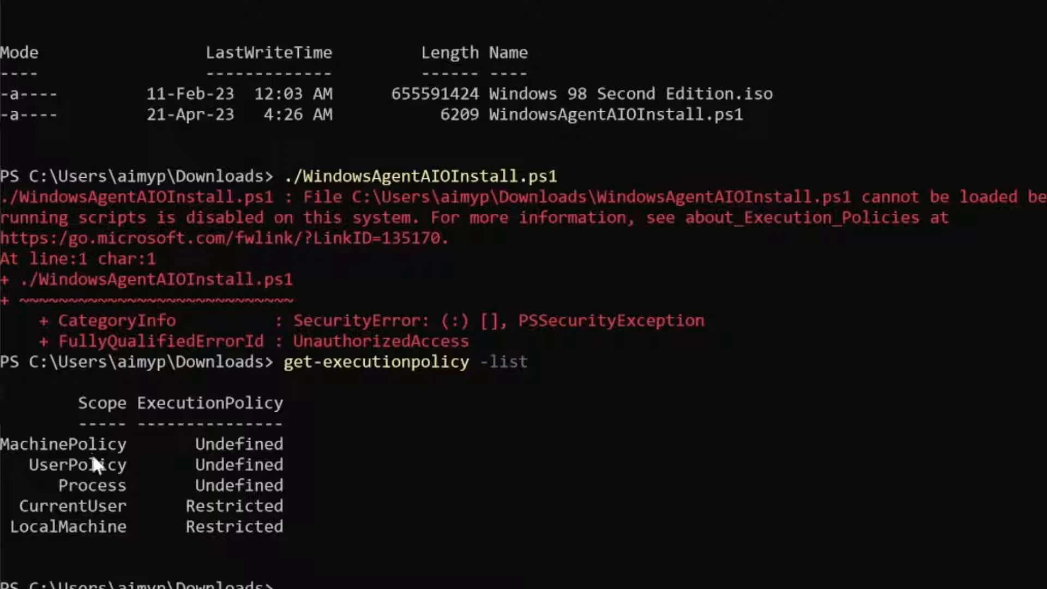
pyautogui.moveTo(97, 471)
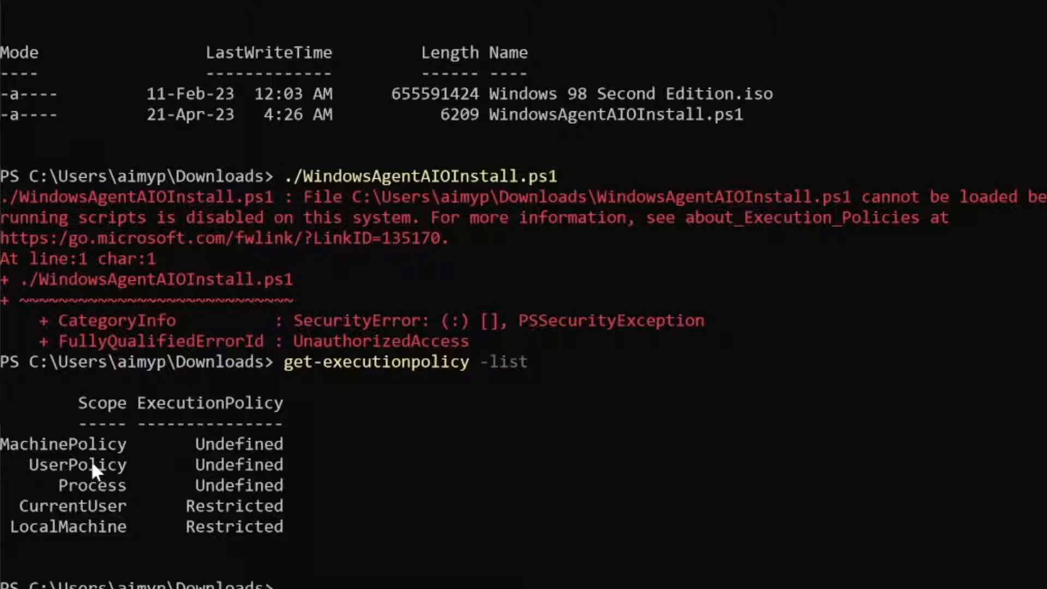
pyautogui.moveTo(138, 530)
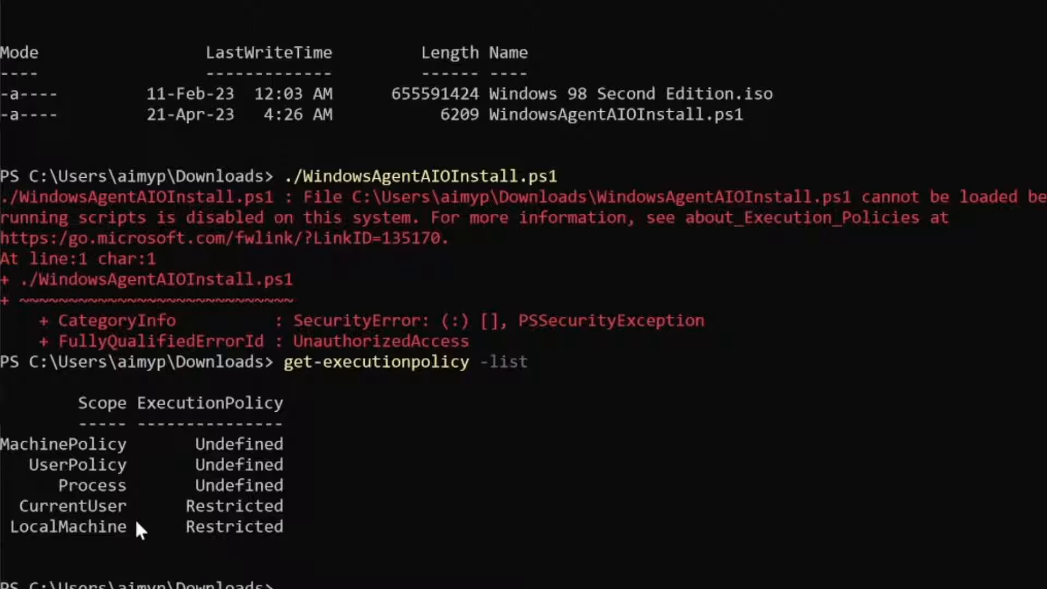
pyautogui.moveTo(136, 539)
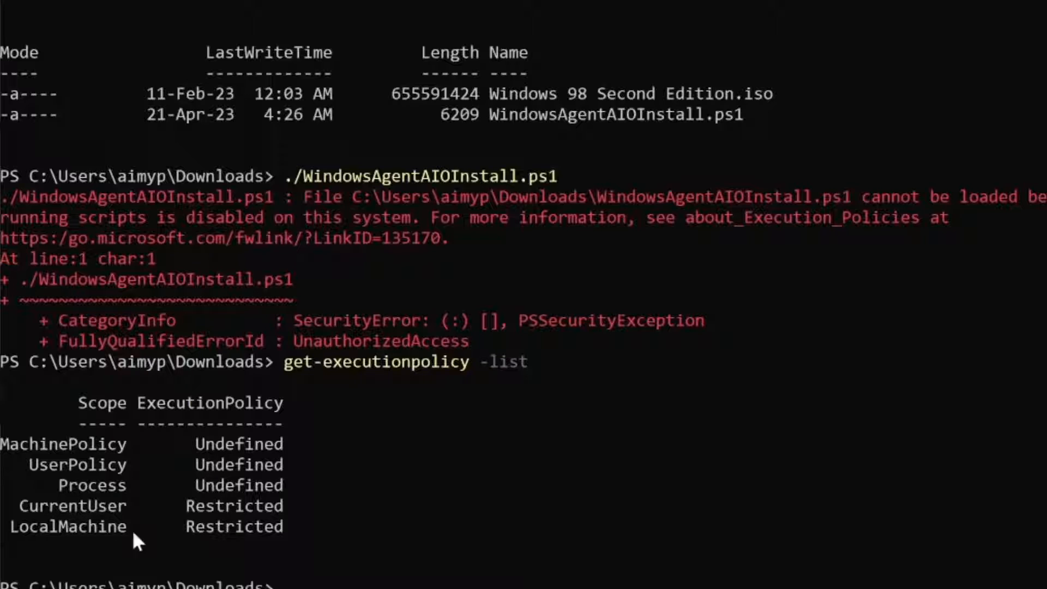
pyautogui.moveTo(114, 497)
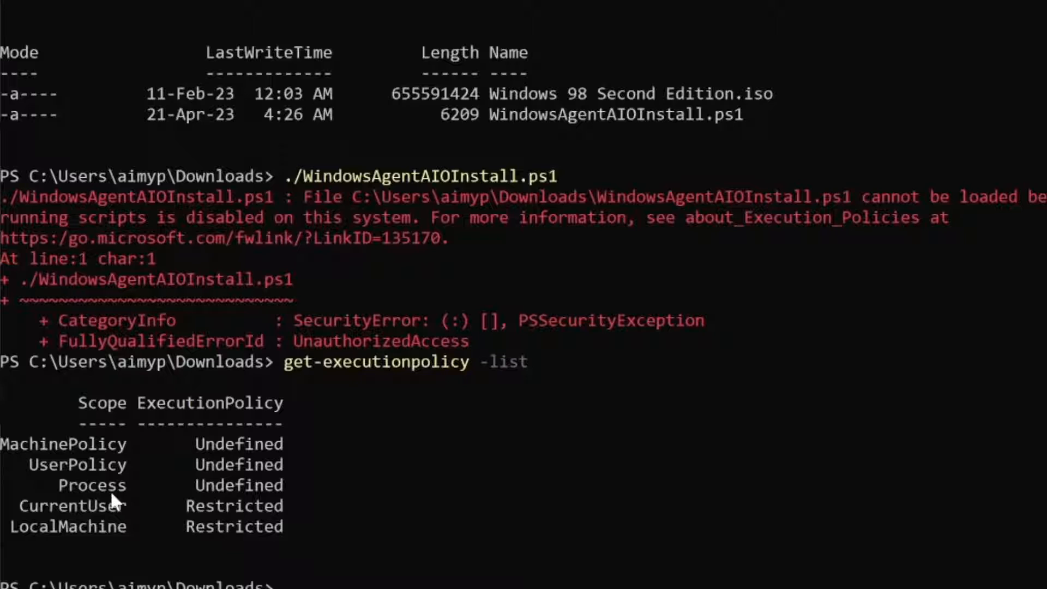
pyautogui.moveTo(184, 494)
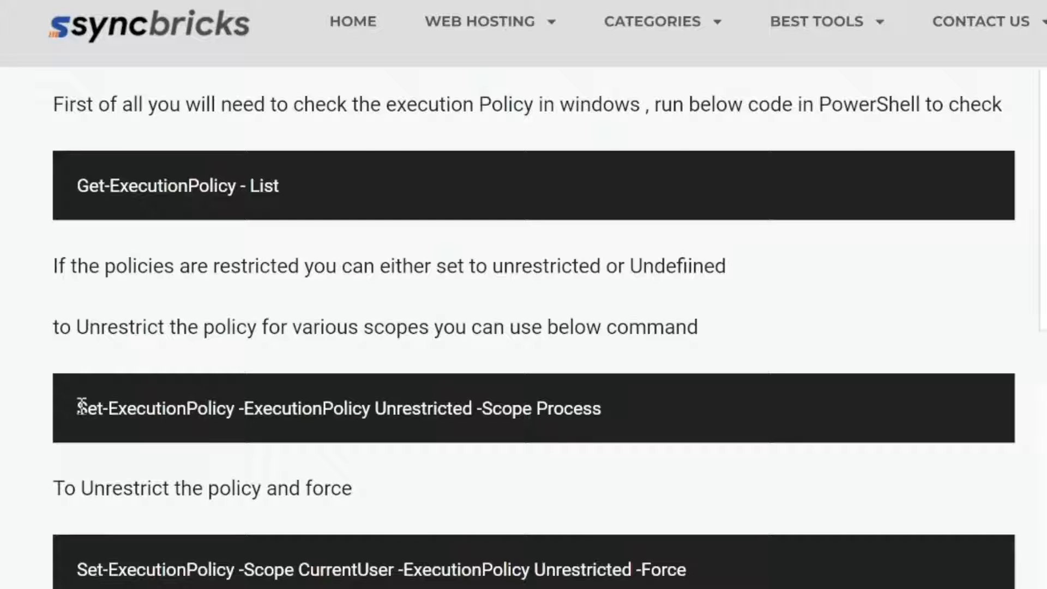
# Copy the guide's 'Set-ExecutionPolicy -ExecutionPolicy Unrestricted -Scope Process' command
pyautogui.rightClick(337, 408)
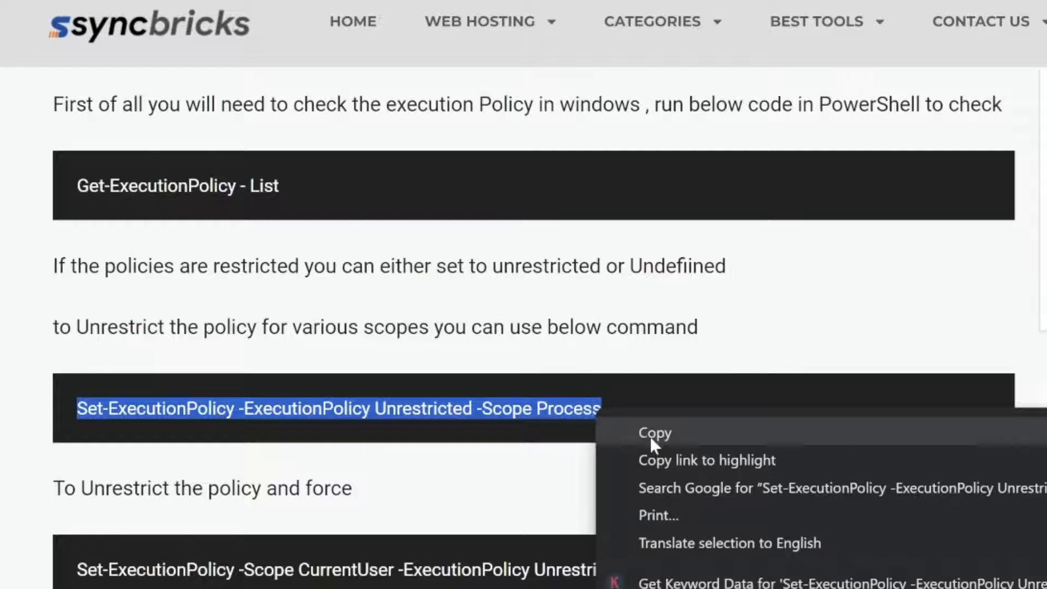
pyautogui.click(654, 432)
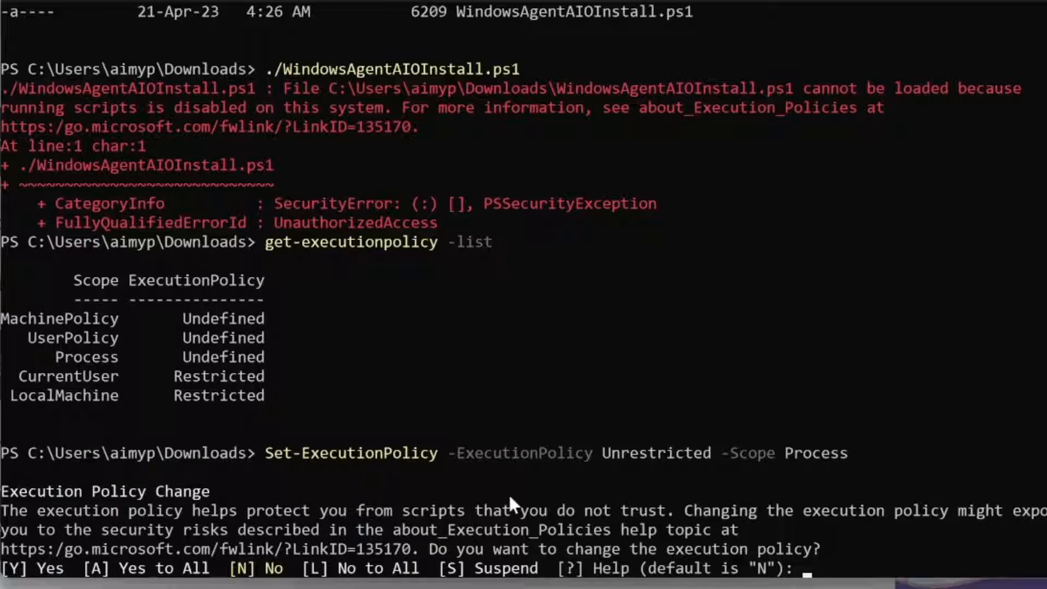
# Confirm the policy change with Y and run WindowsAgentAIOInstall.ps1 once despite the warning
pyautogui.write('Y')
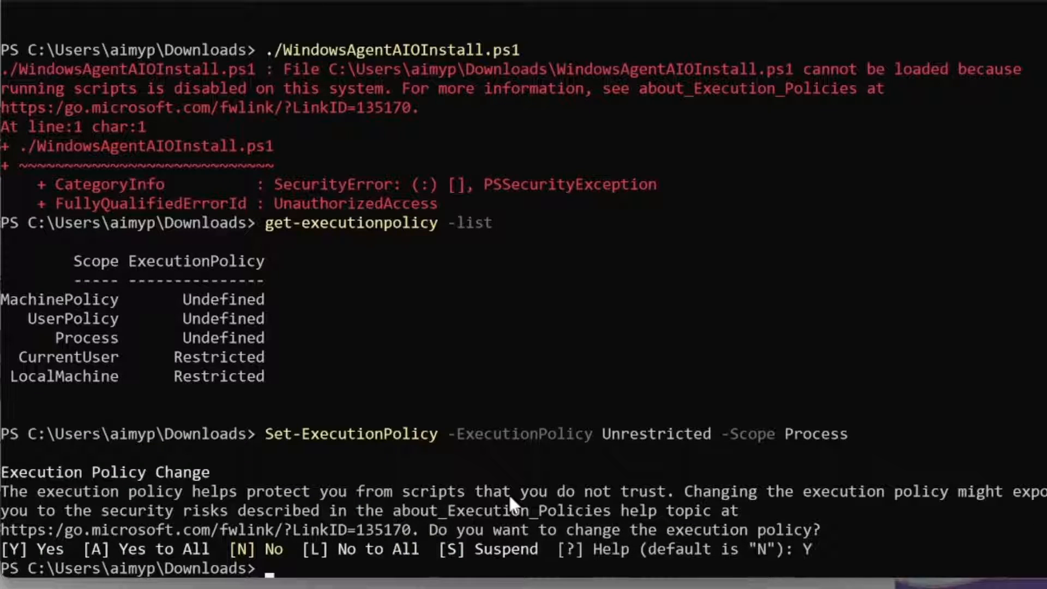
pyautogui.write('get-executionpolicy -list')
pyautogui.write('./WindowsAgentAIOInstall.ps1')
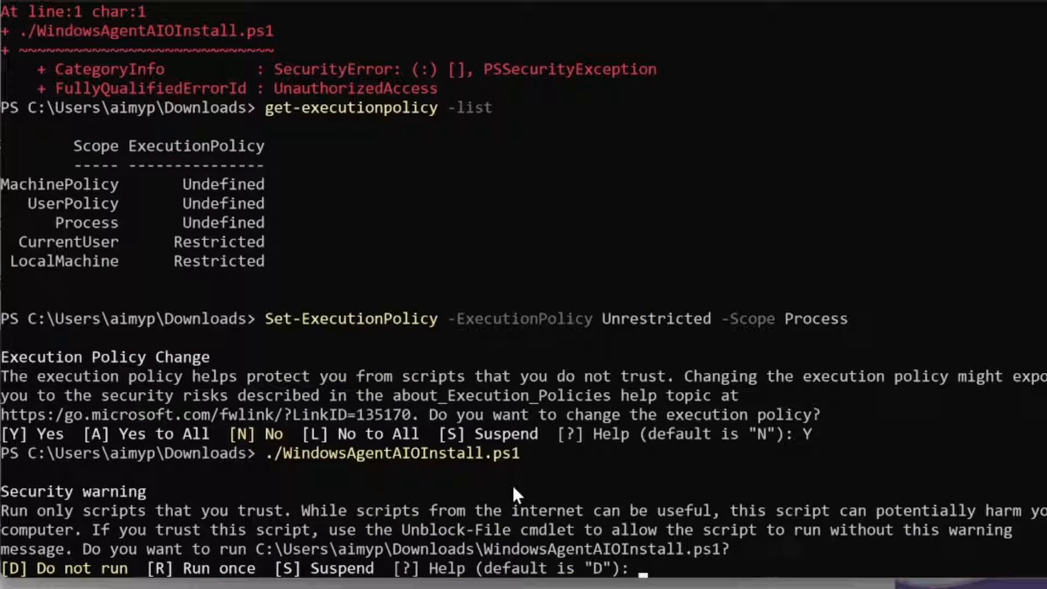
pyautogui.write('R')
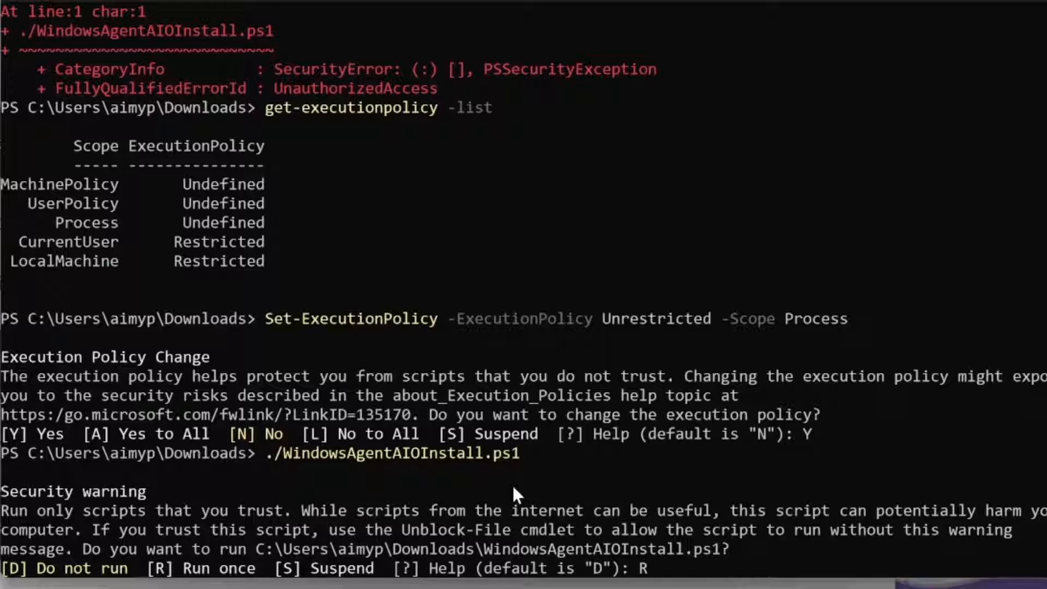
pyautogui.press('enter')
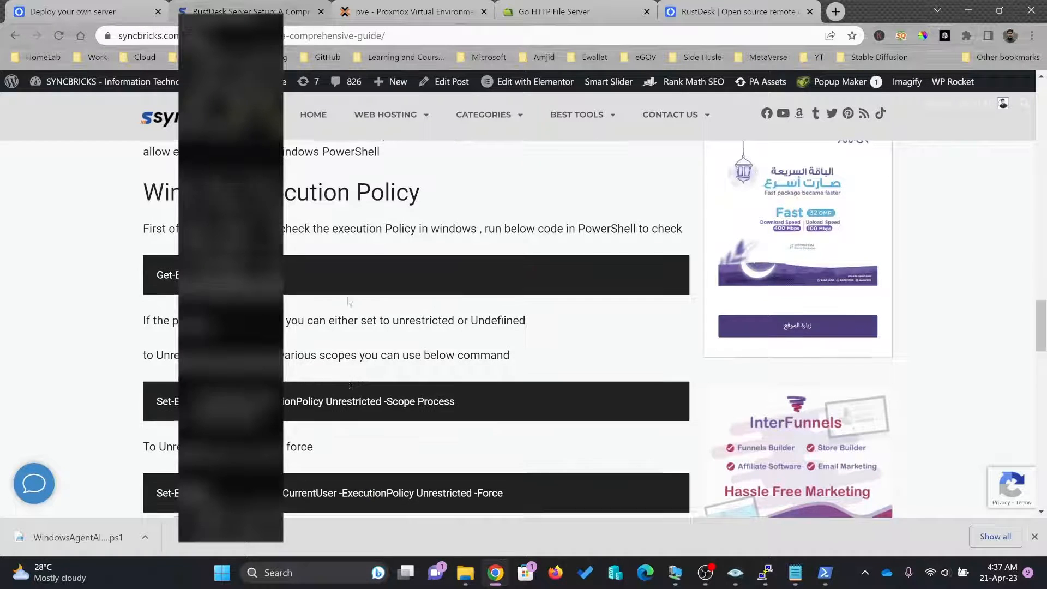
# Scroll the guide and confirm with Y to restore the LocalMachine policy to Restricted
pyautogui.scroll(-3)
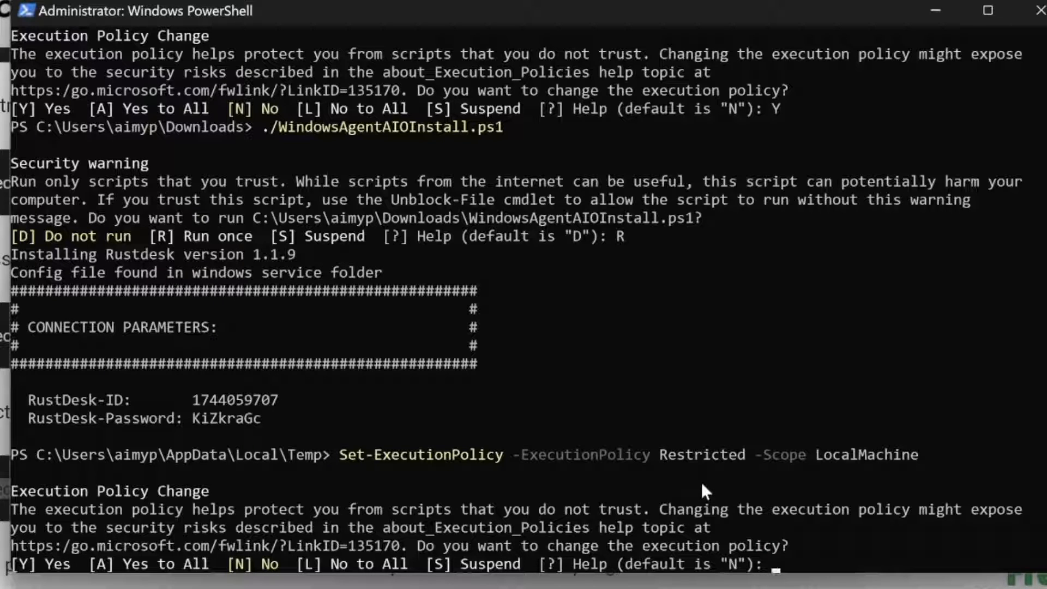
pyautogui.write('Y')
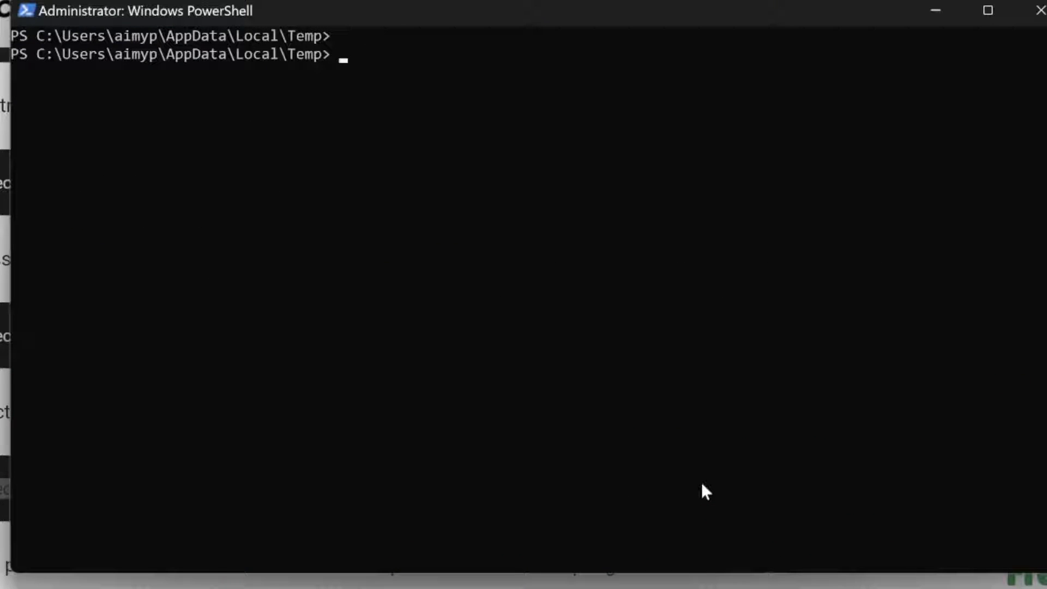
# Set the execution policy back to Restricted, confirm with Y, and recheck with Get-ExecutionPolicy -List
pyautogui.write('Set-ExecutionPolicy -ExecutionPolicy Restricted -Scope LocalMac')
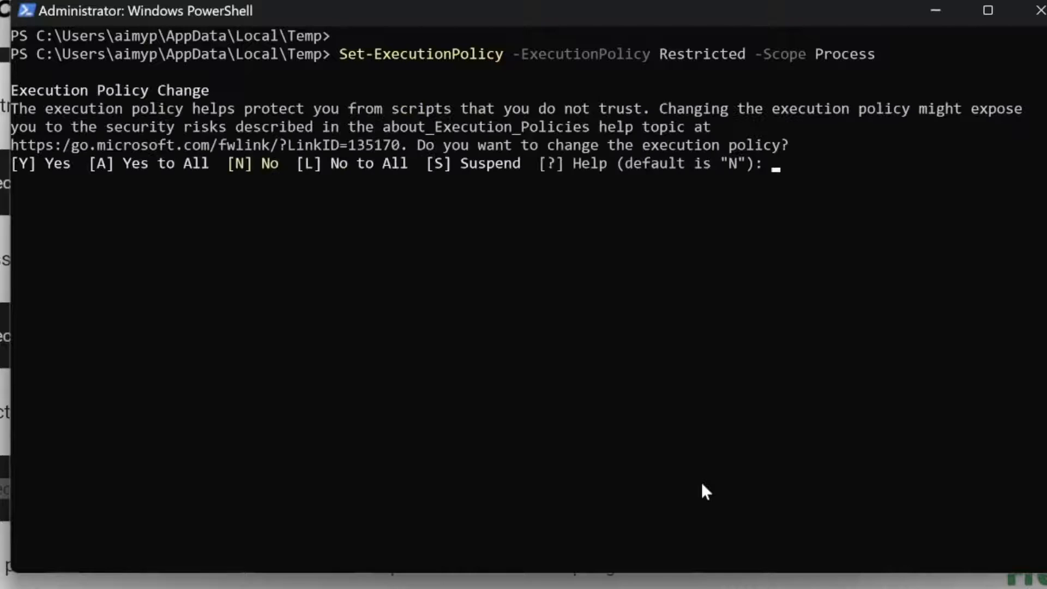
pyautogui.write('Y')
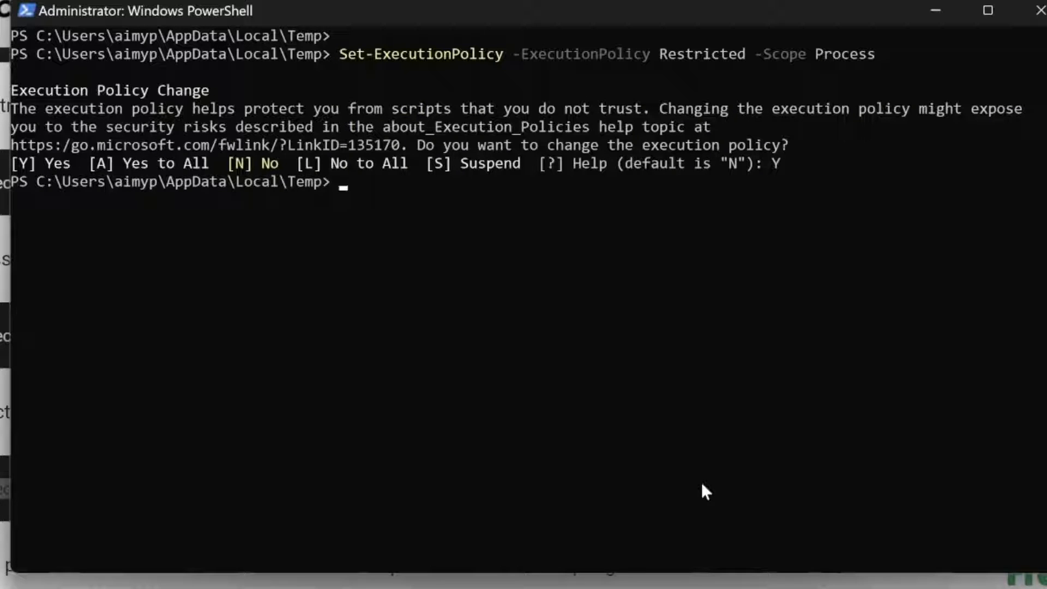
pyautogui.write('GET')
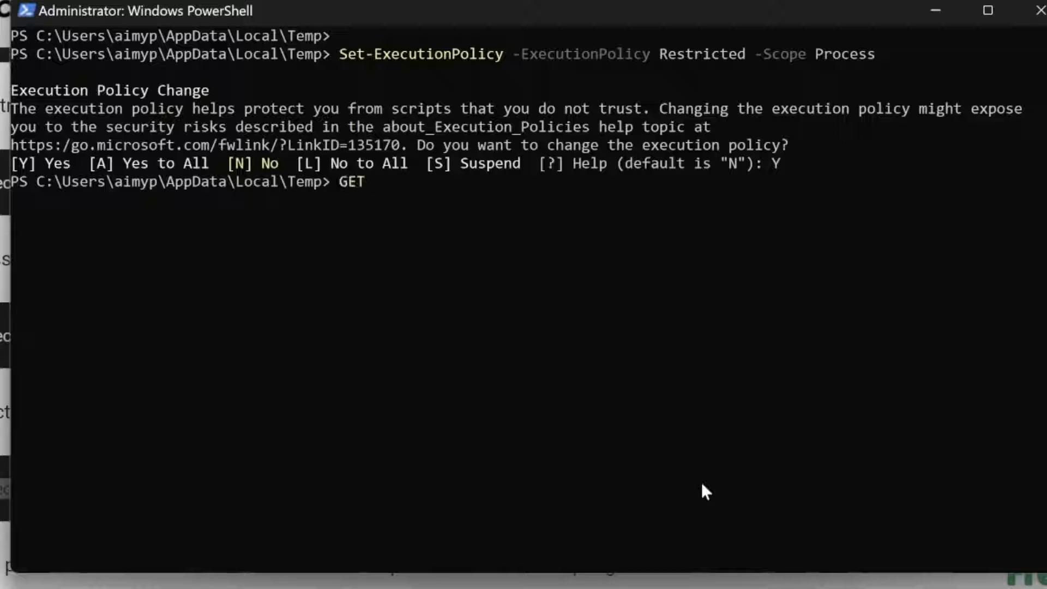
pyautogui.write('-execut')
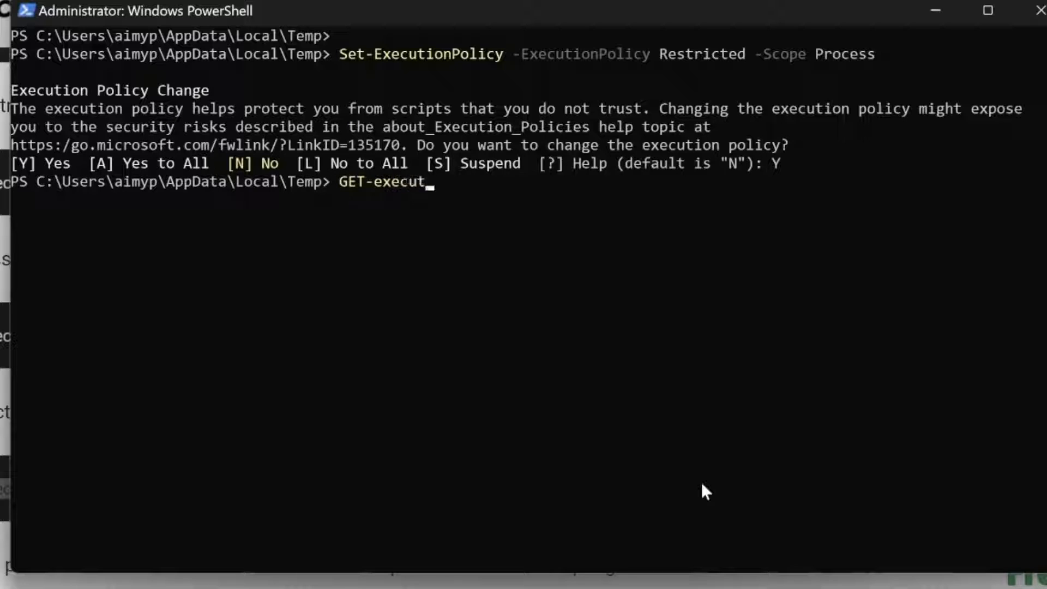
pyautogui.write('ionpolicy -list')
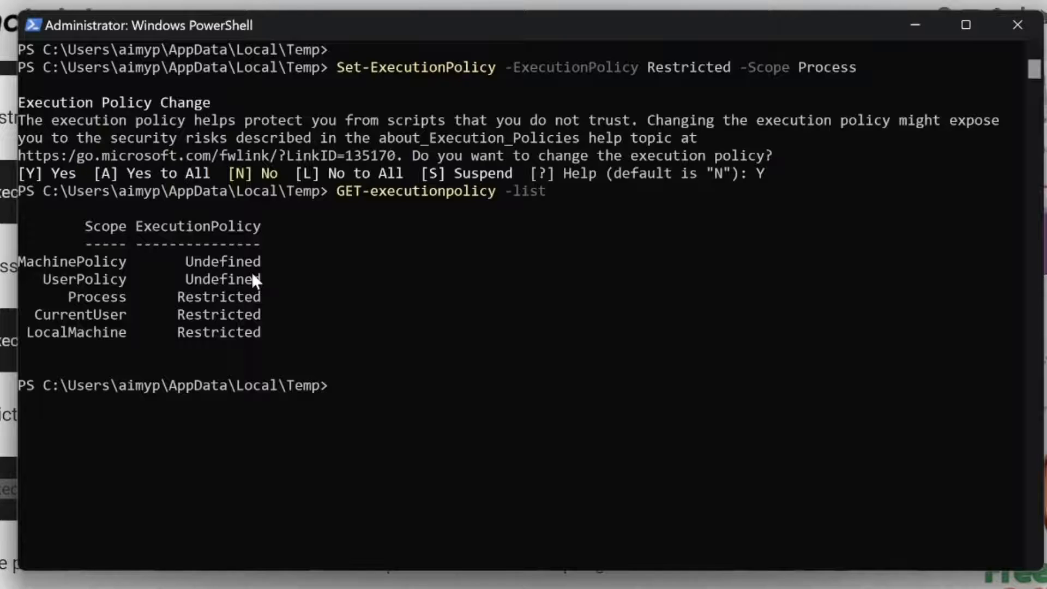
# Enter exit at the prompt to close the administrator PowerShell session
pyautogui.write('exi')
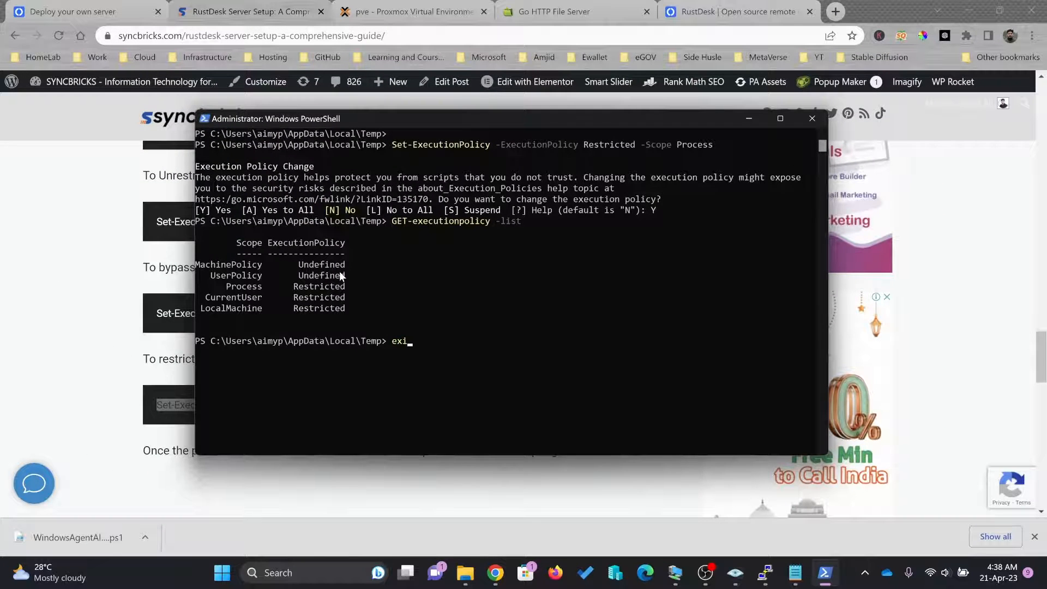